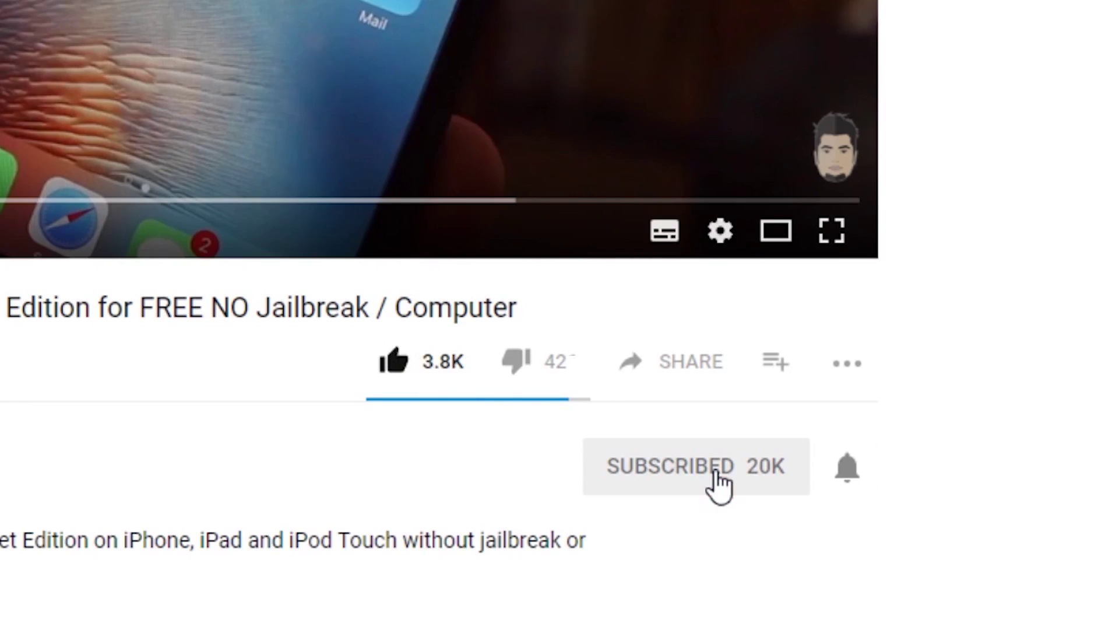
mouse_move(846, 486)
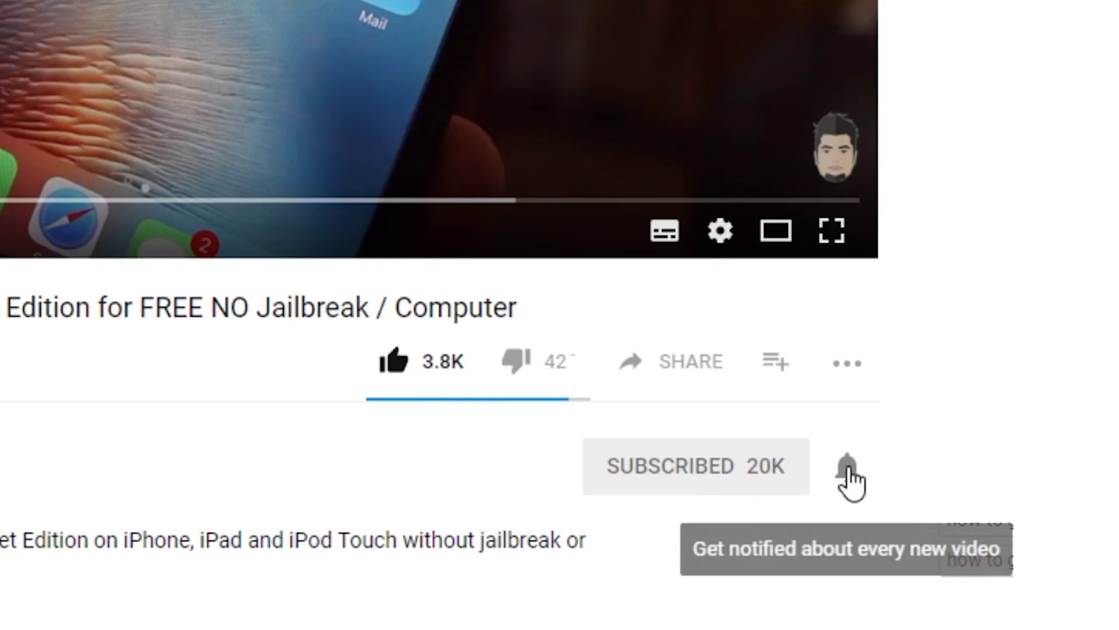